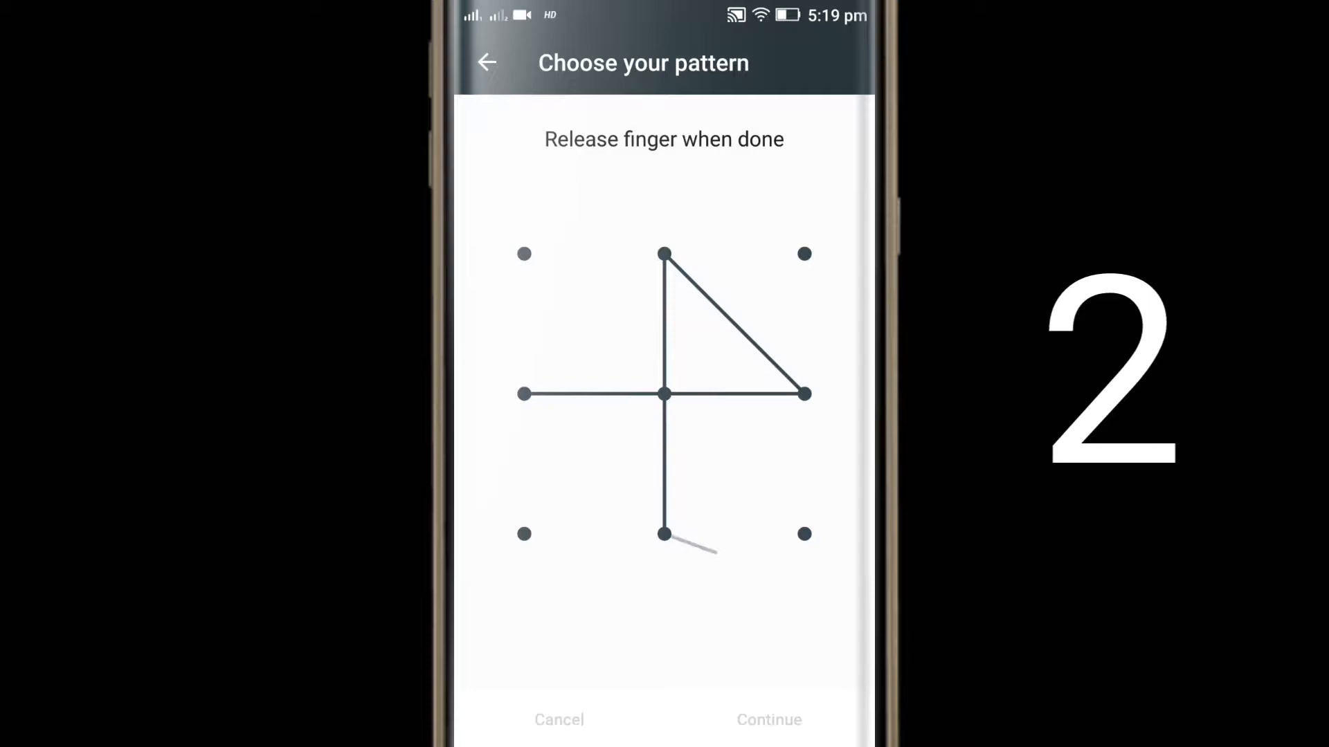
- Trace a 4-shaped pattern, then a clock-hands pattern, then begin a fifth pattern on the grid
drag(663, 534, 523, 254)
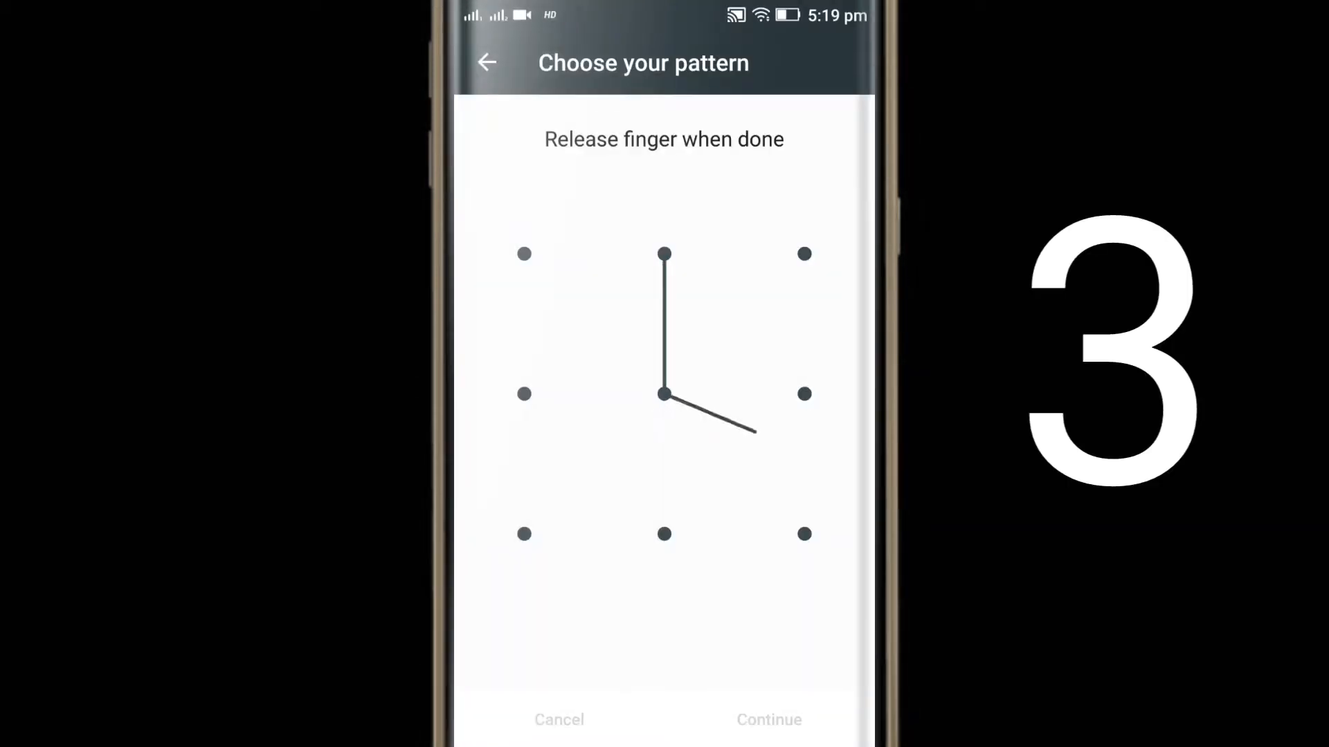
drag(663, 394, 804, 534)
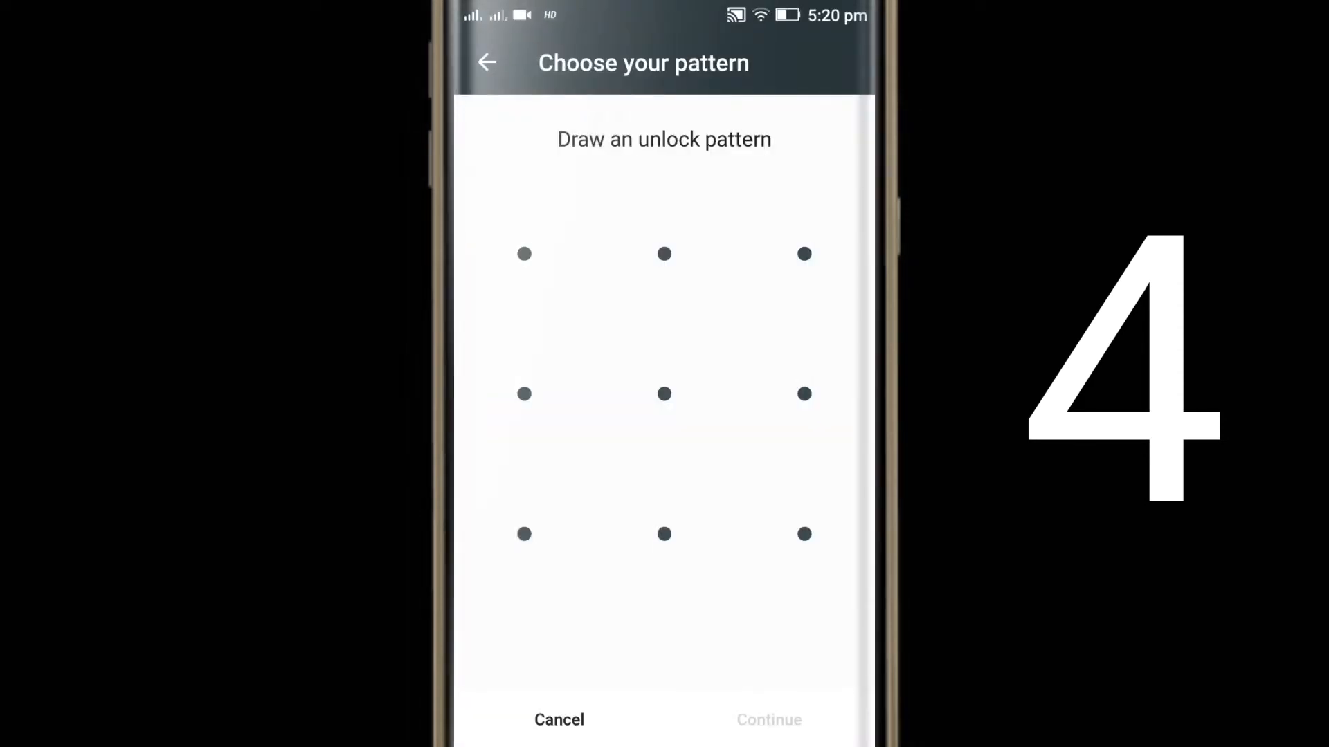
drag(523, 534, 664, 395)
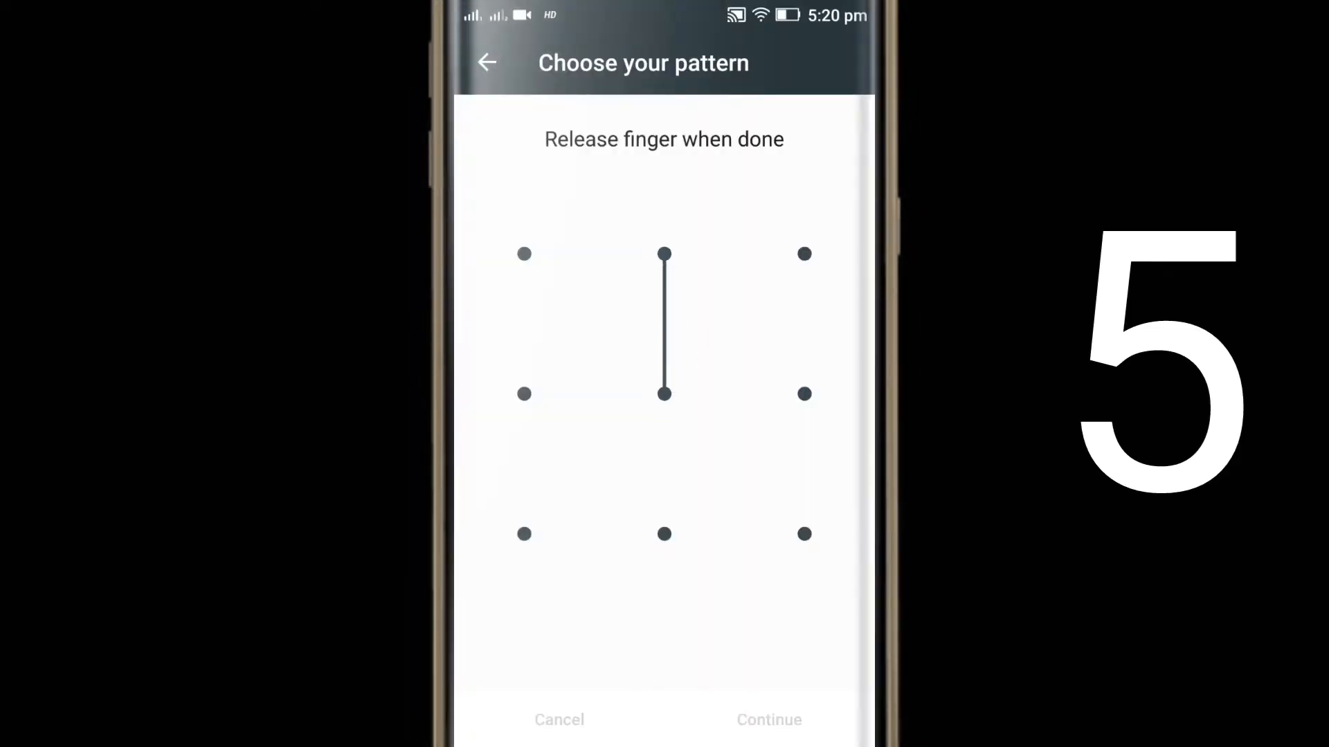
- Draw the star-like pattern through eight dots and clear it with Retry
drag(523, 534, 803, 253)
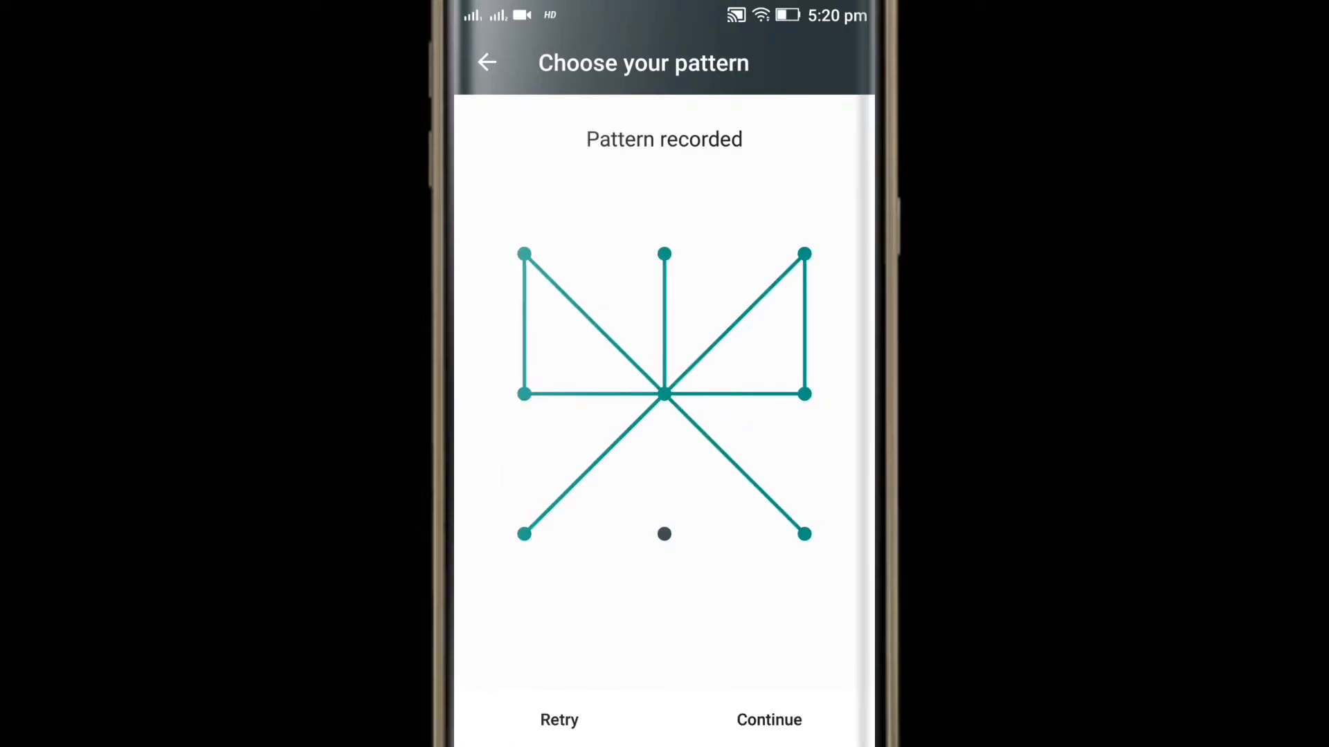
click(559, 720)
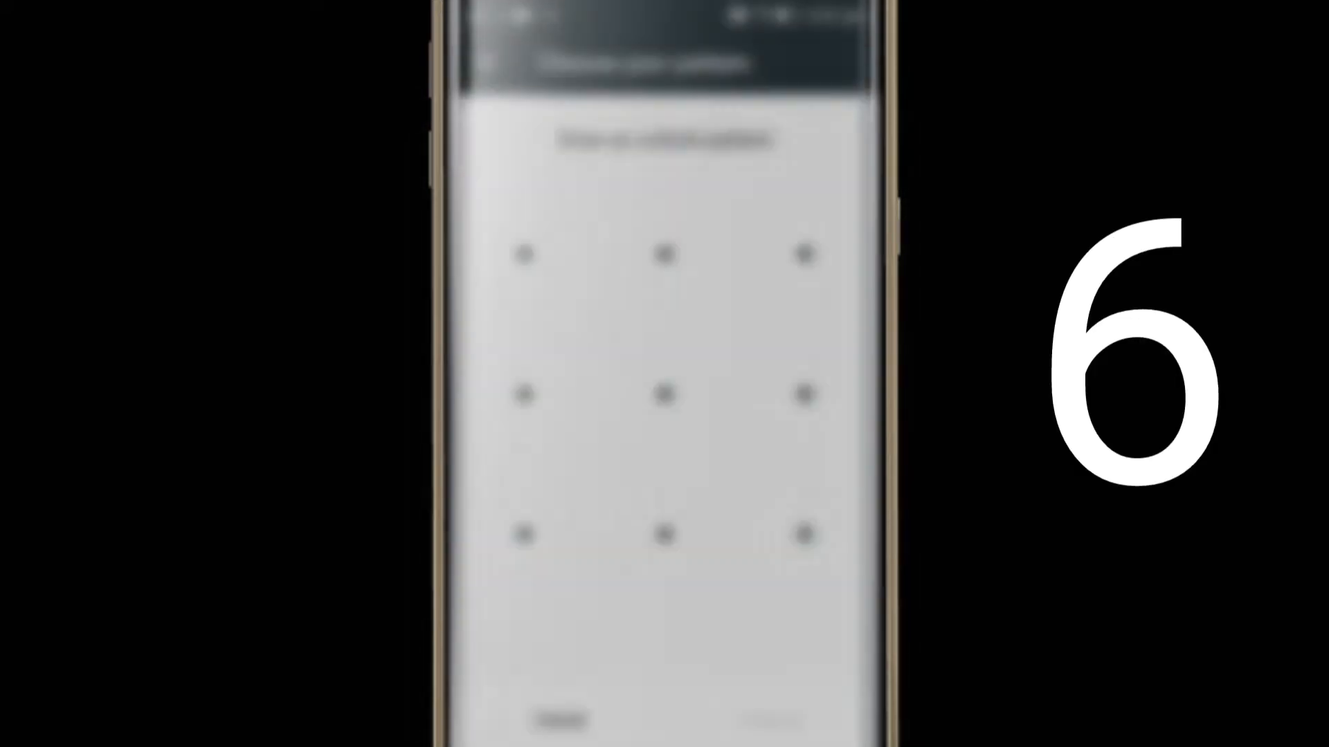
- Draw the two-squares pattern from the top-middle dot and clear it with Retry
drag(663, 253, 804, 395)
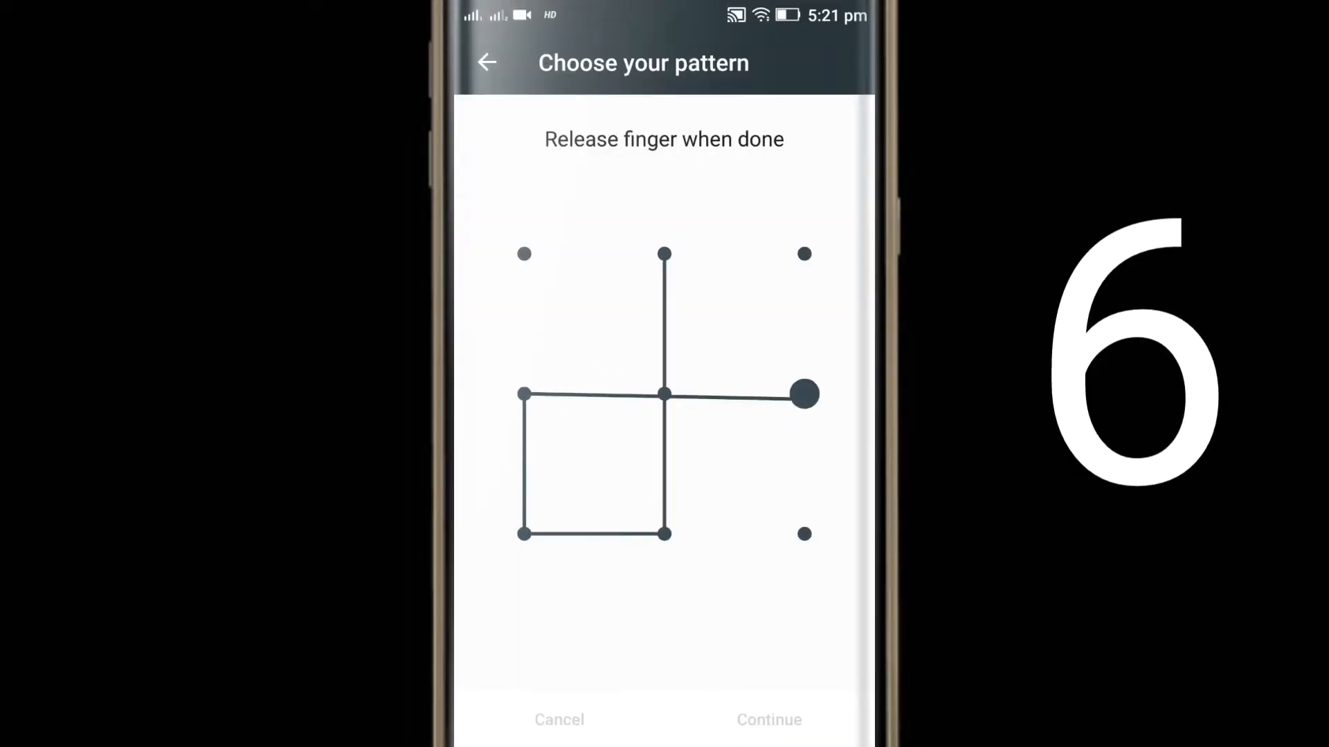
drag(803, 395, 802, 534)
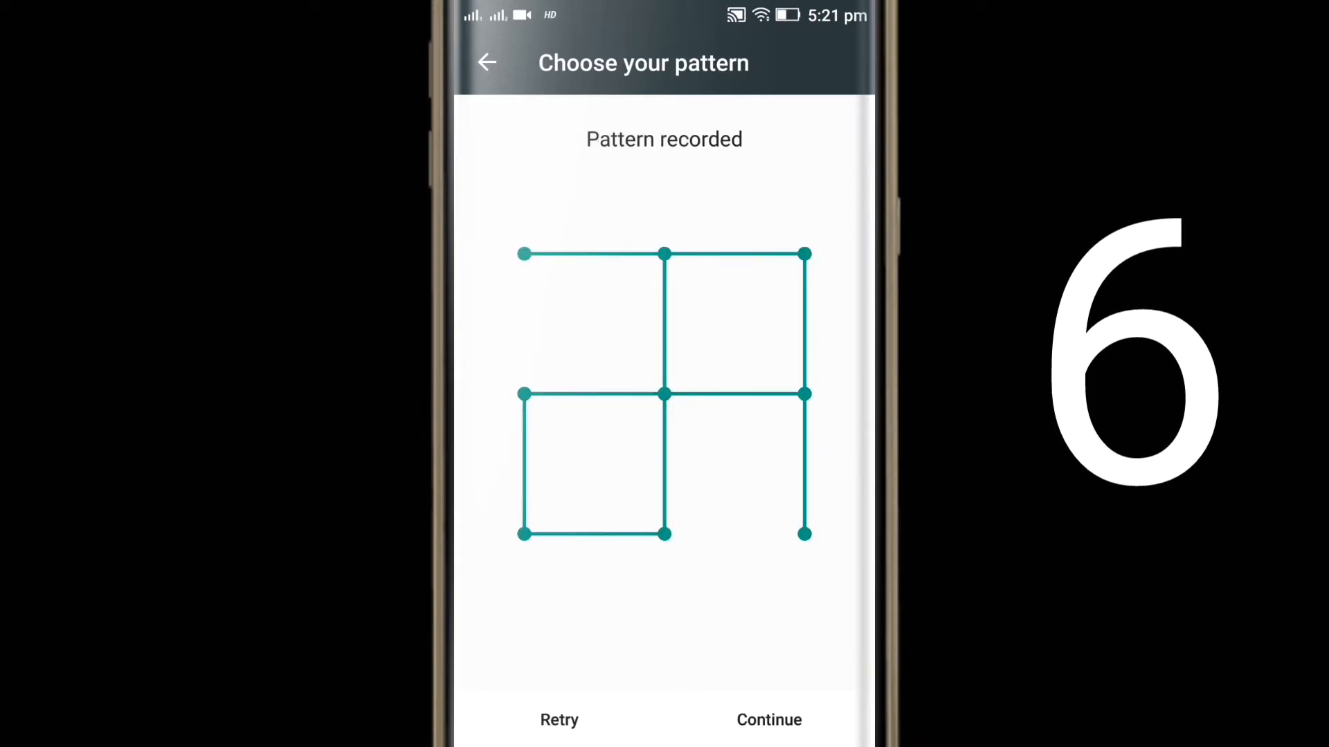
click(558, 720)
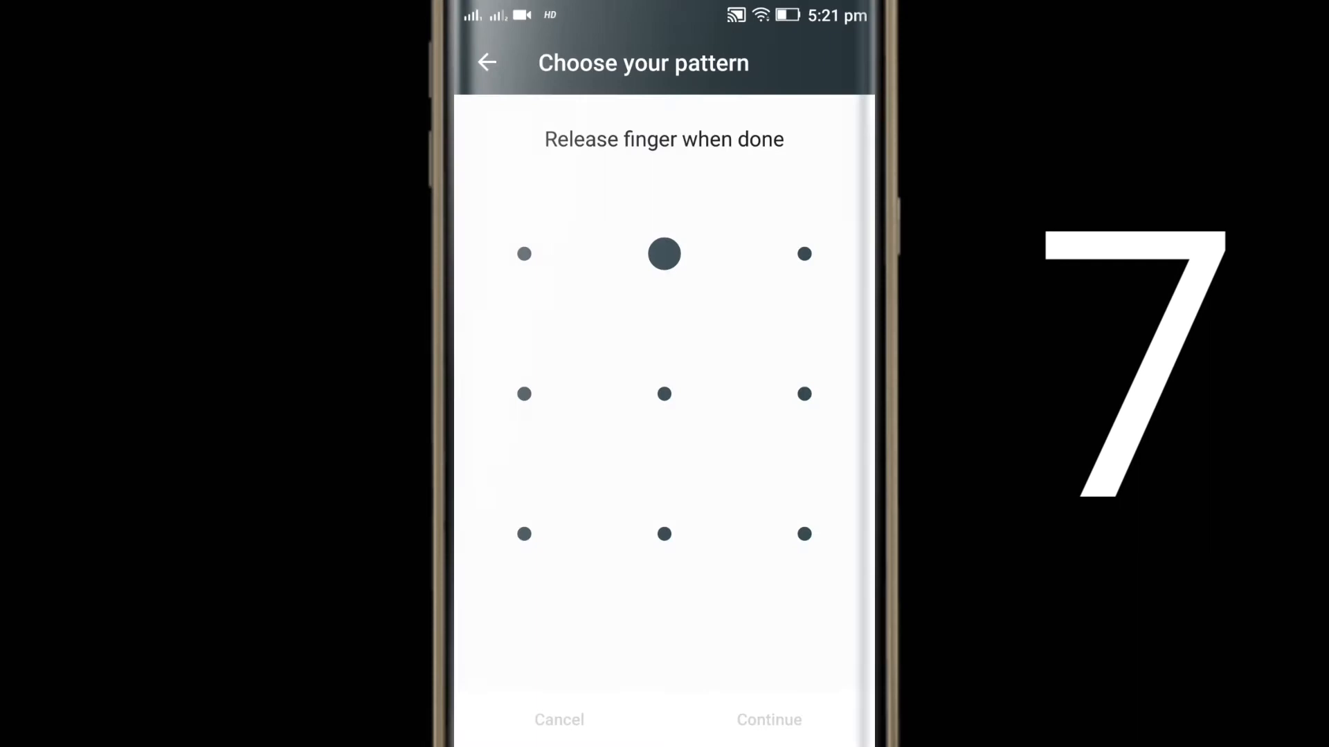
- Start the chevron at the top-middle dot and extend it across the bottom row
drag(663, 253, 803, 395)
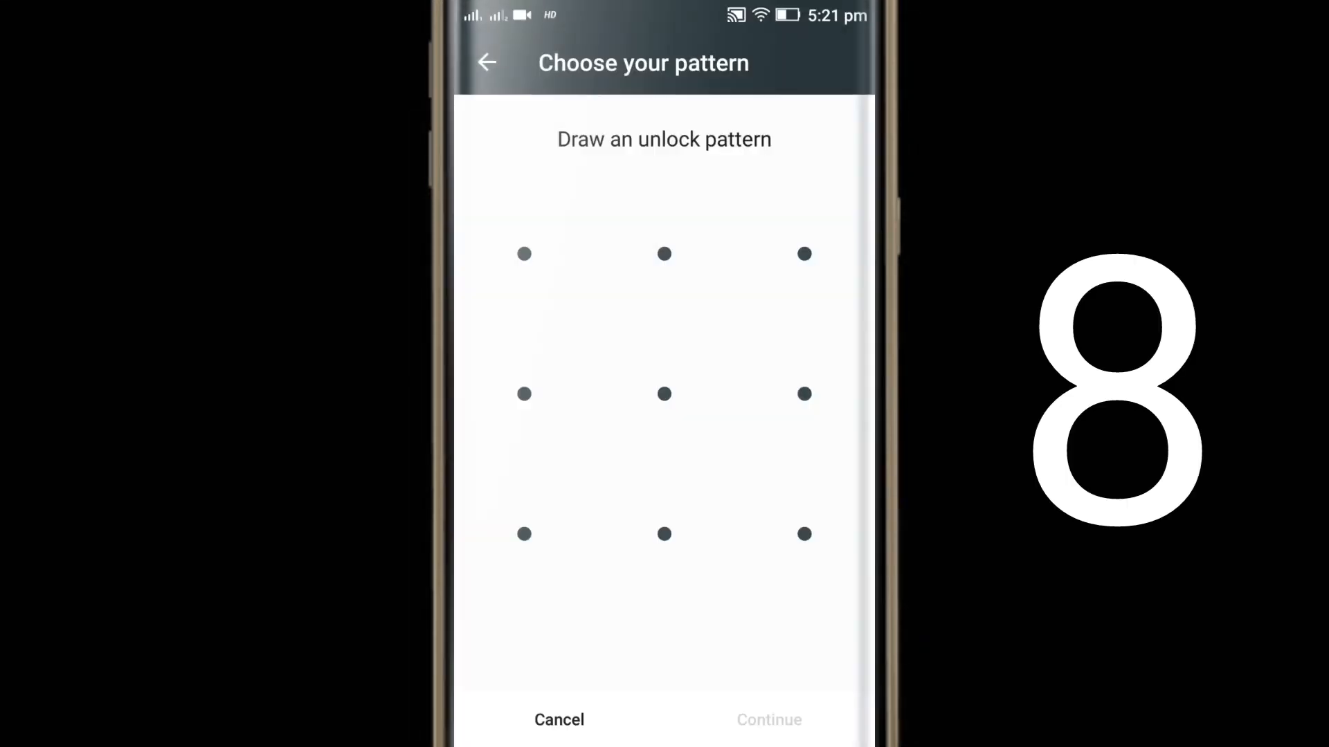
drag(663, 254, 663, 532)
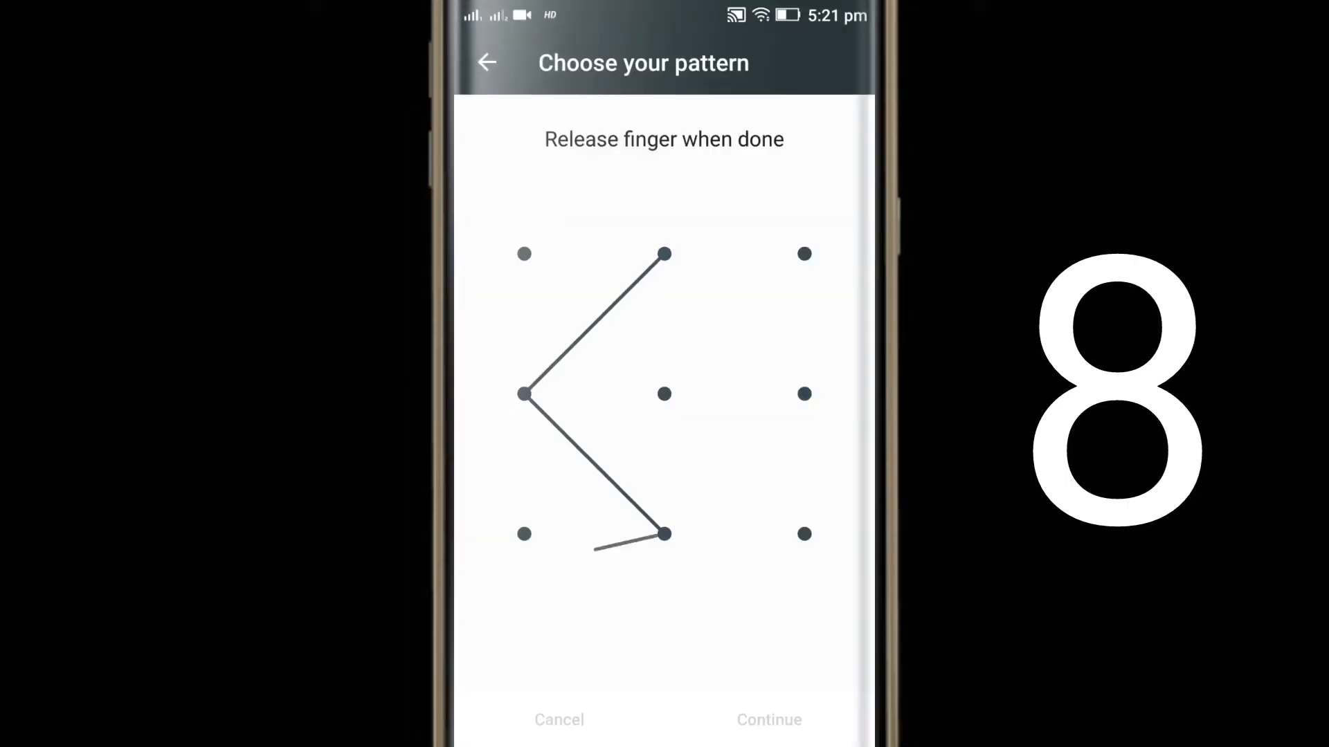
drag(663, 534, 805, 534)
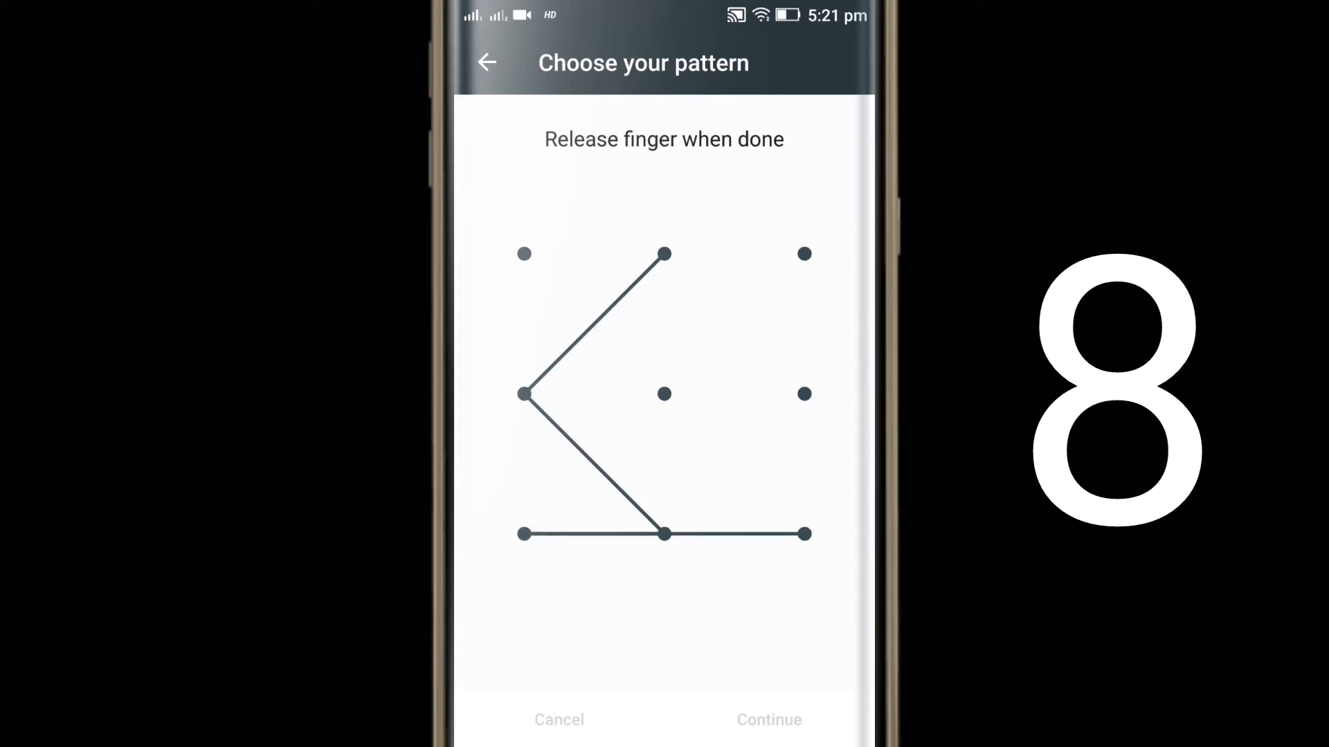
- Complete the double chevron up to the top-left dot and clear it with Retry
drag(524, 395, 523, 253)
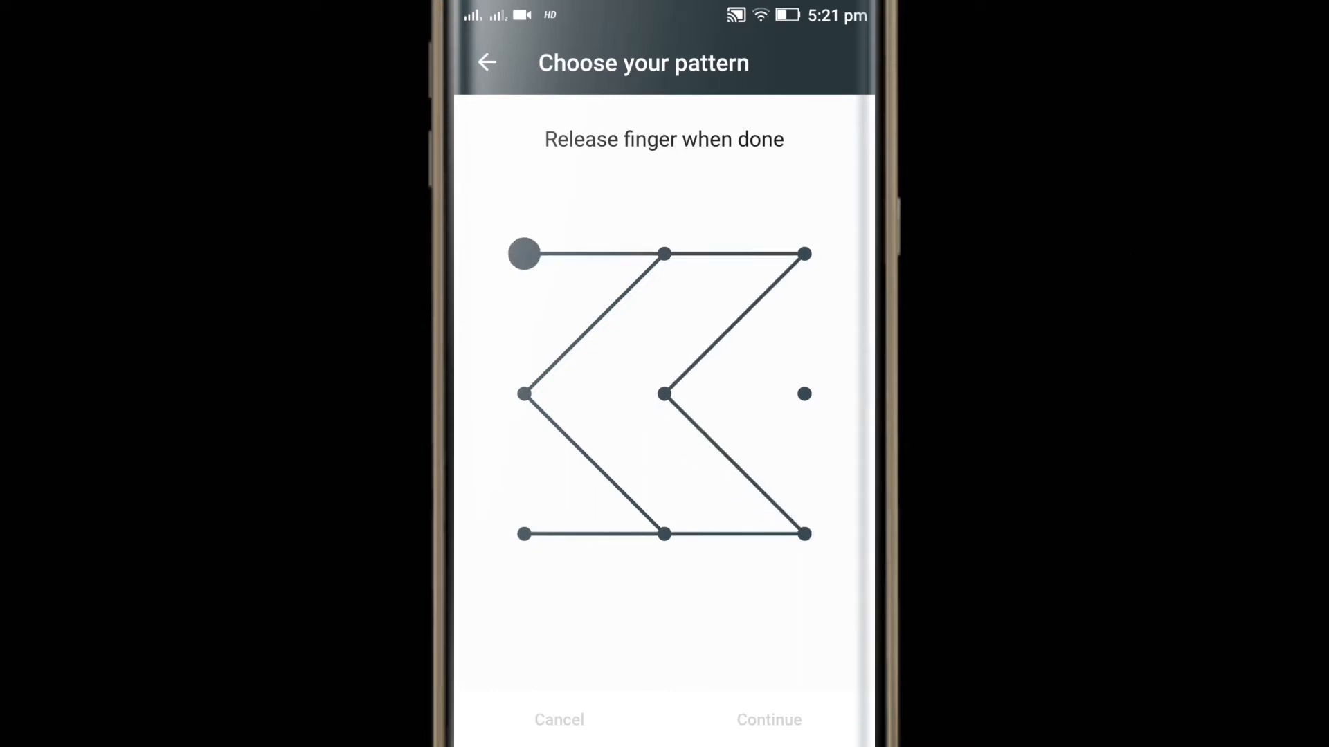
drag(523, 253, 806, 533)
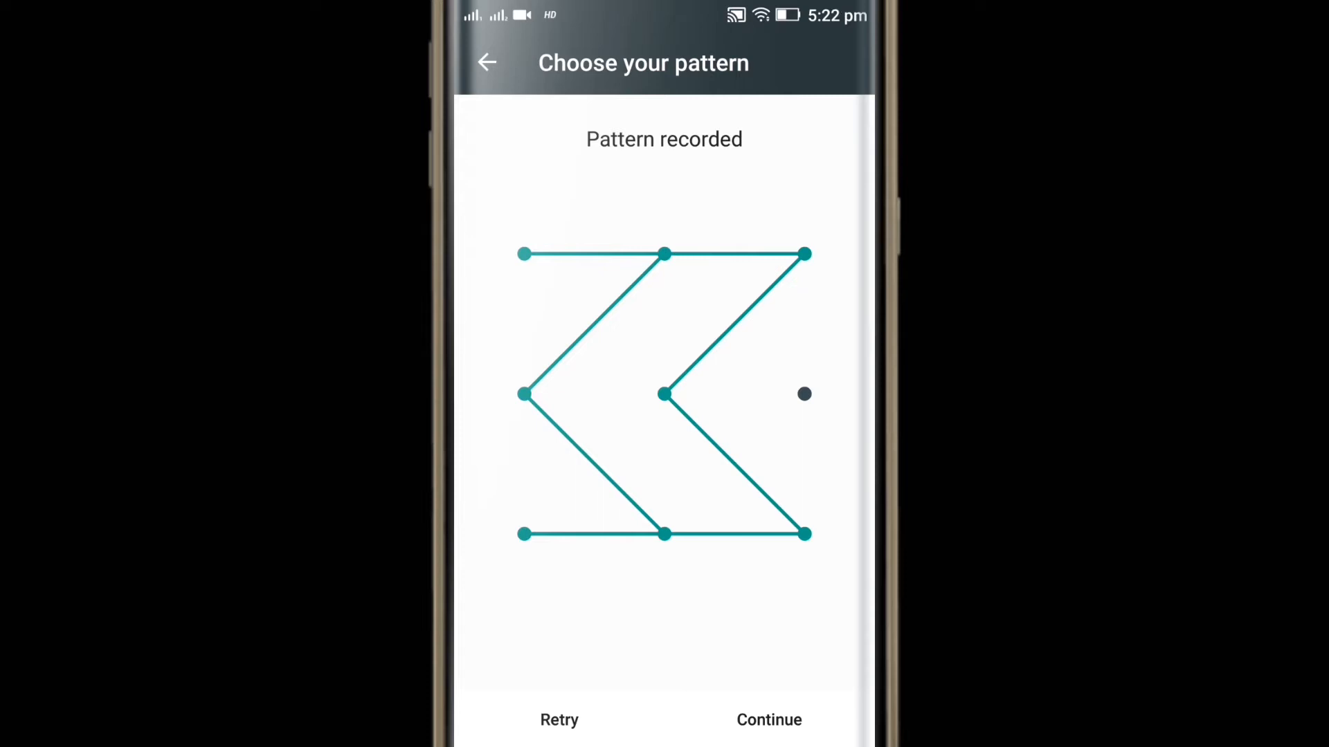
click(558, 720)
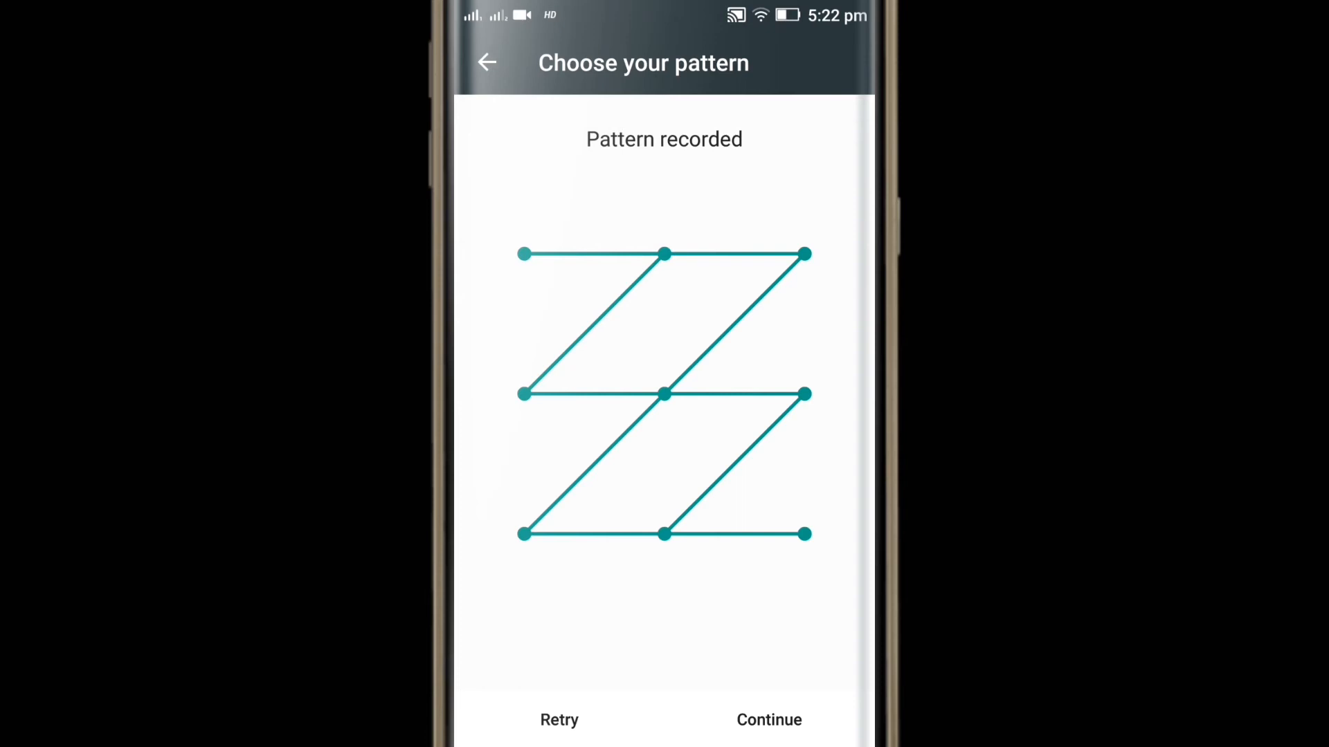
- Clear the zigzag pattern with Retry and draw the pinwheel-shaped pattern through eight dots
click(557, 720)
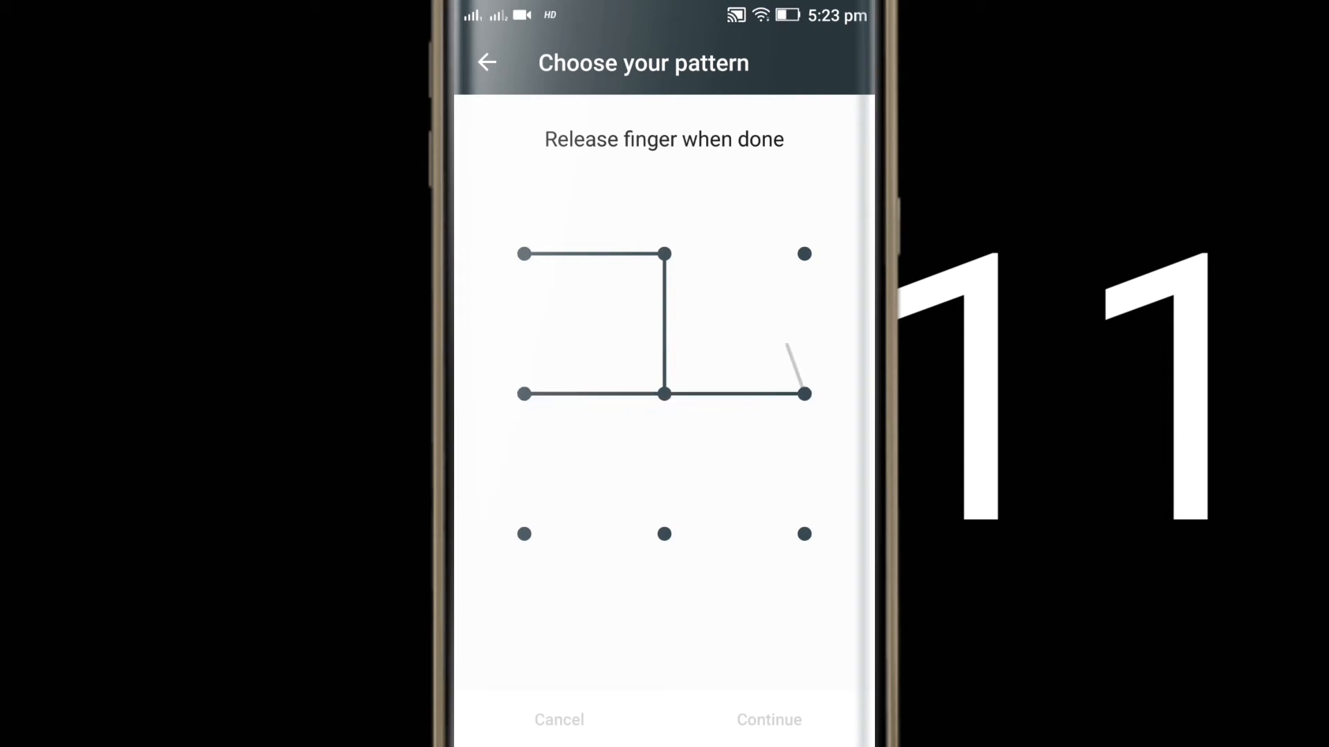
drag(804, 395, 663, 534)
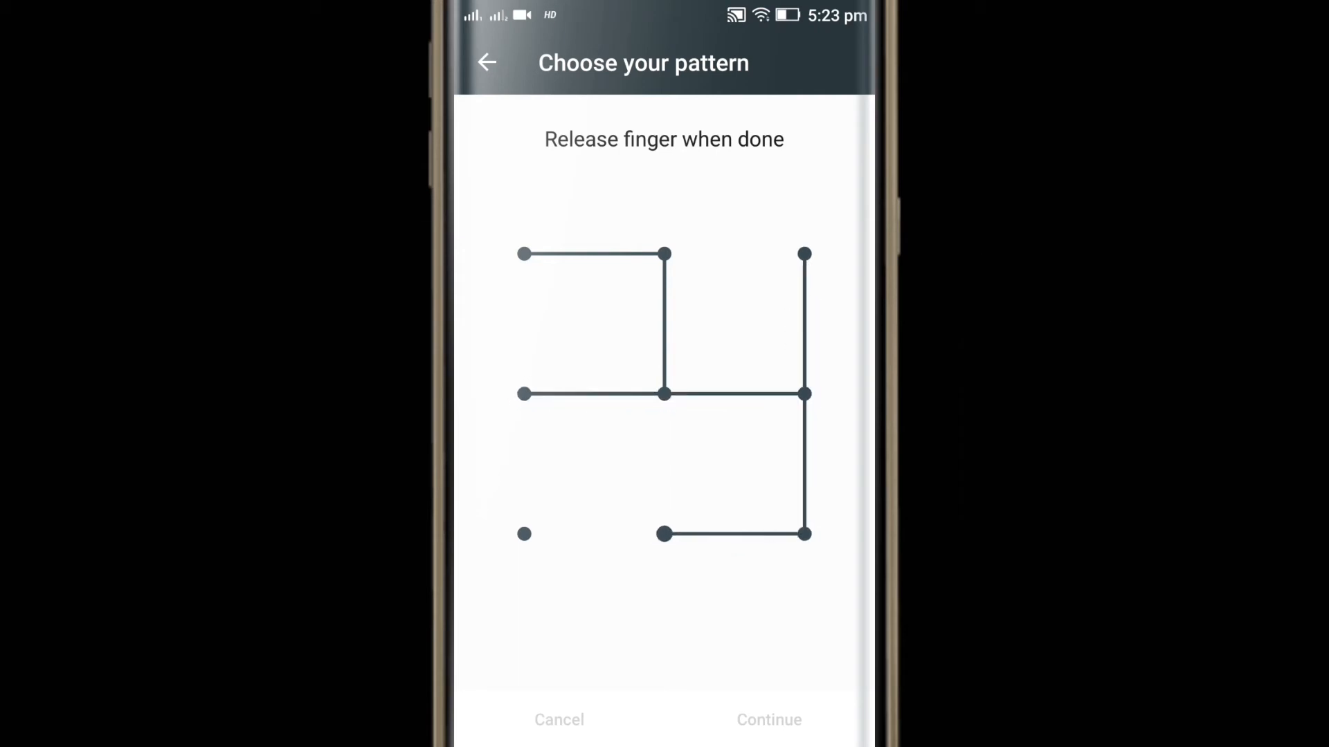